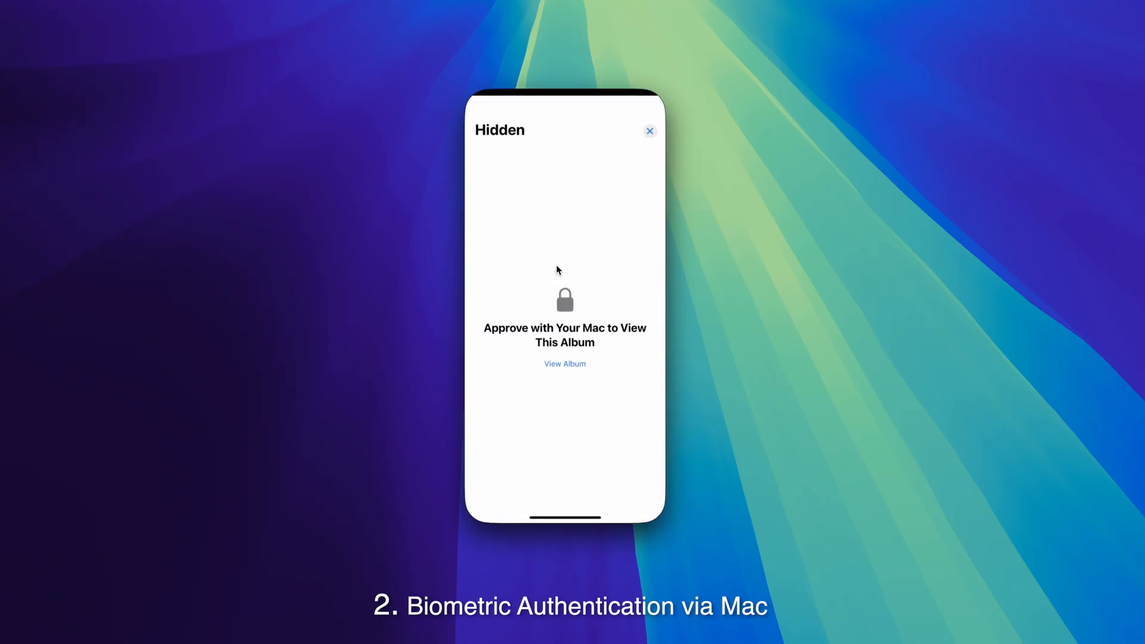
Request the Hidden album with Mac approval, then launch Facebook from the home screen
click(564, 364)
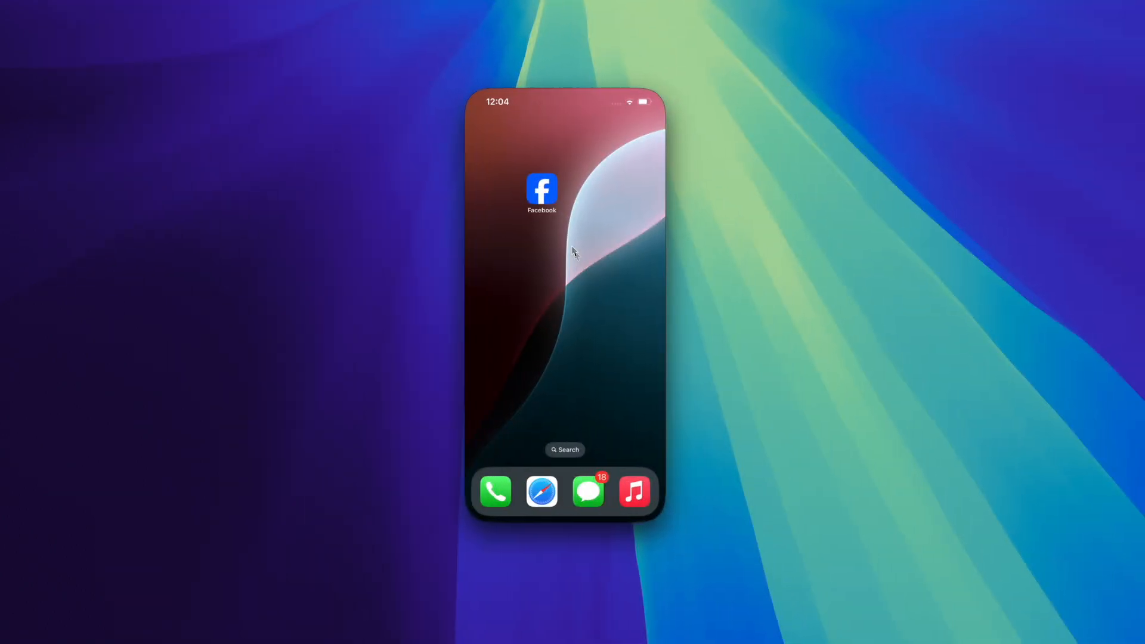
click(541, 189)
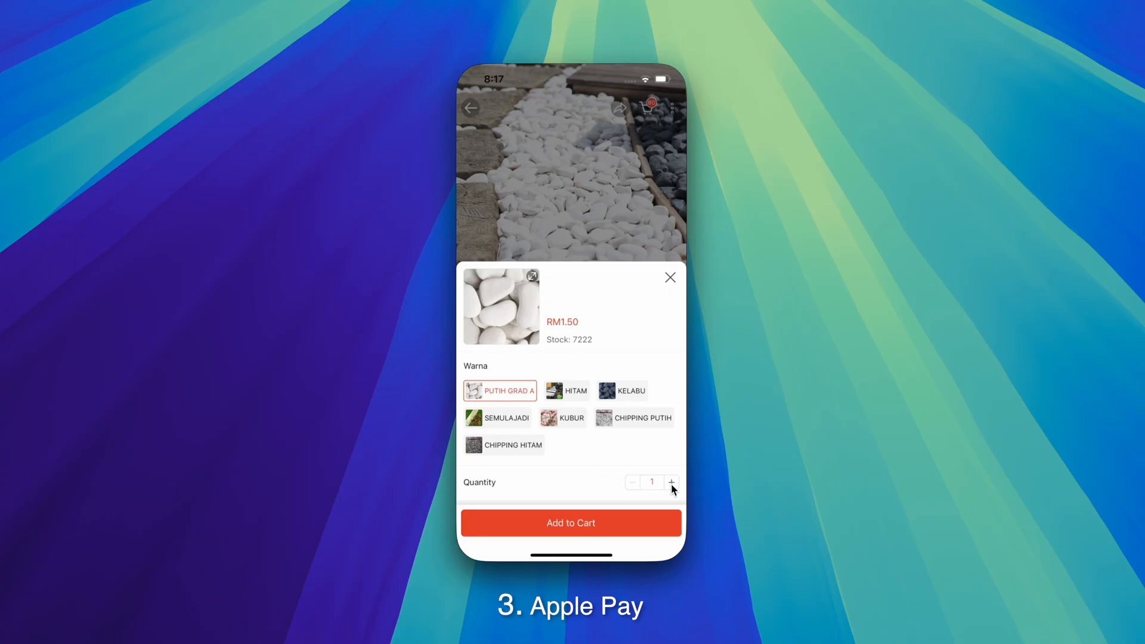
Raise the white garden stones quantity to 3, buy now and pay RM11.18 with Apple Pay
click(671, 481)
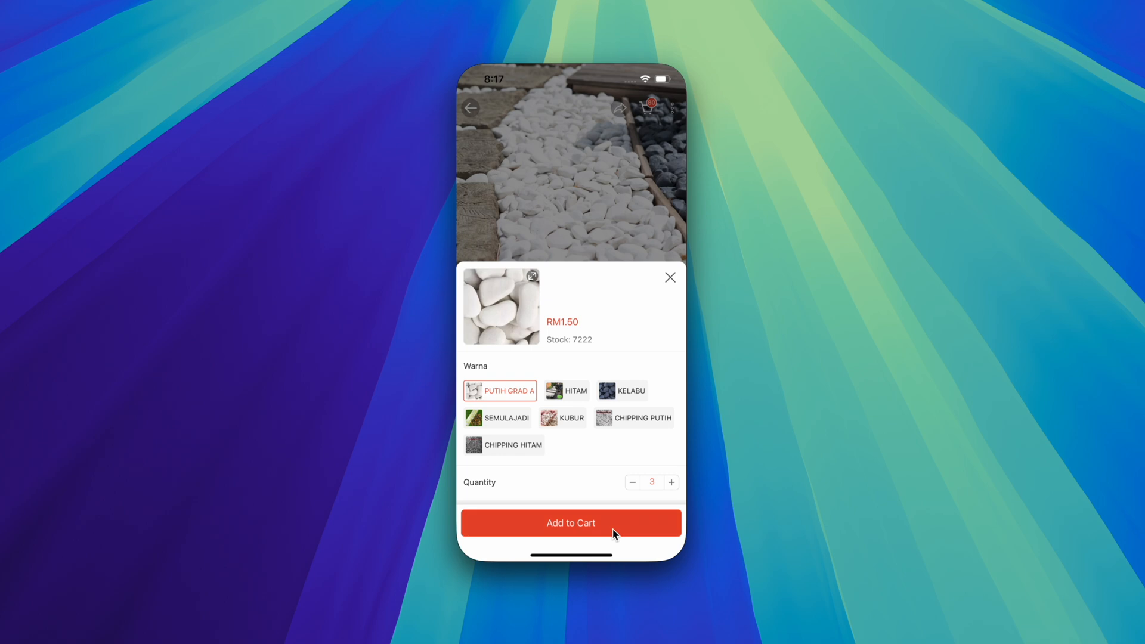
click(570, 523)
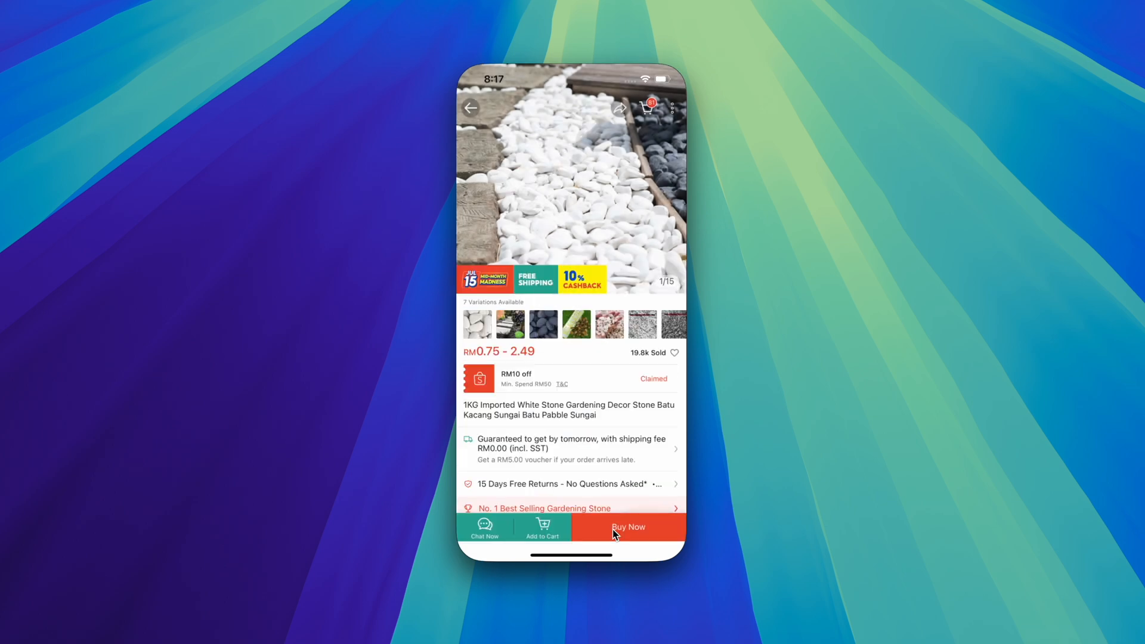
click(629, 527)
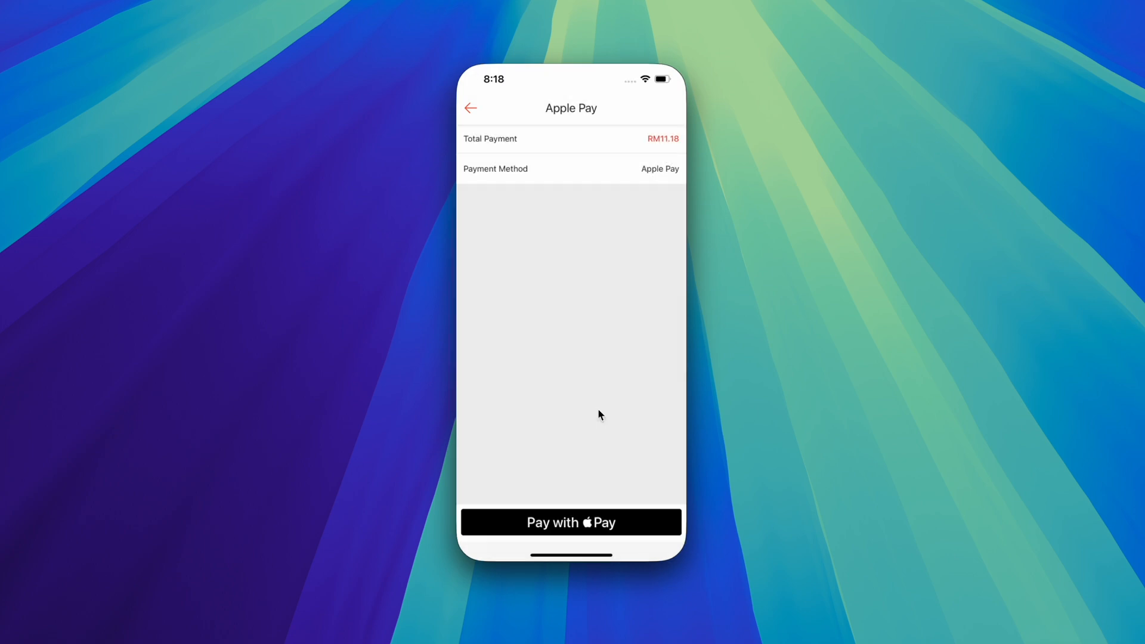
click(570, 522)
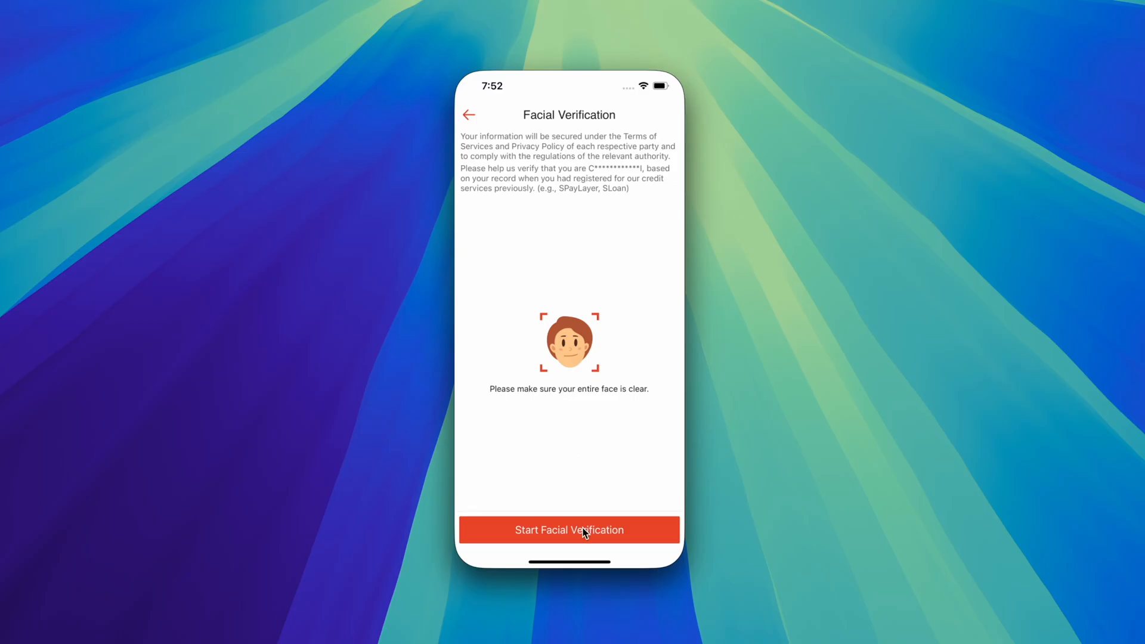
Start the shopping app's facial verification check
click(568, 530)
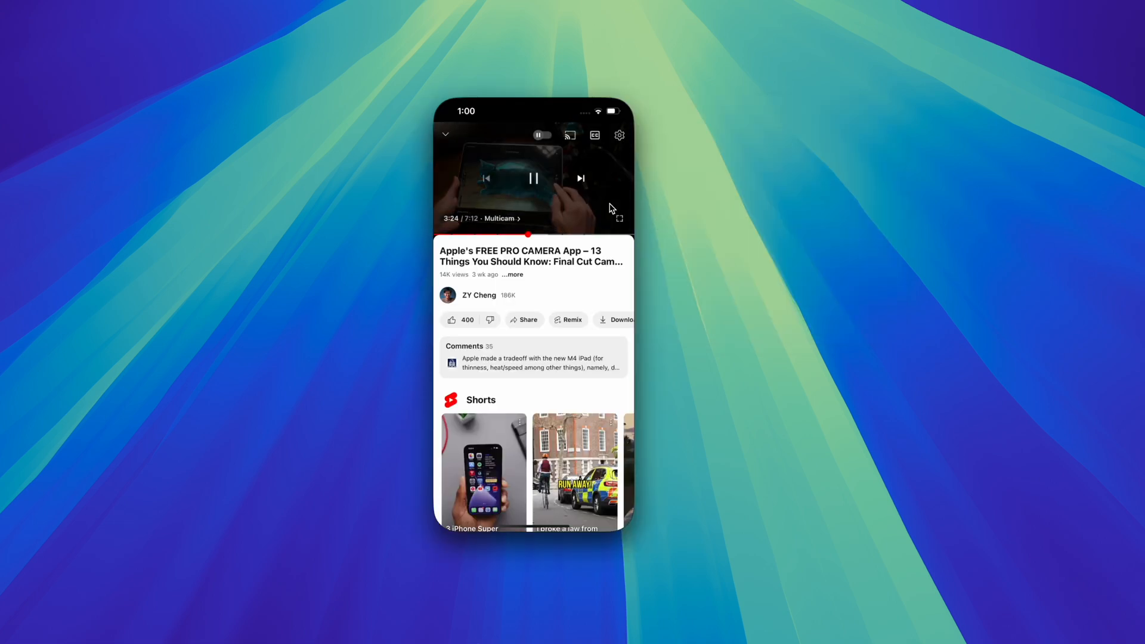
Attempt full screen on the playing YouTube camera-app video
click(619, 218)
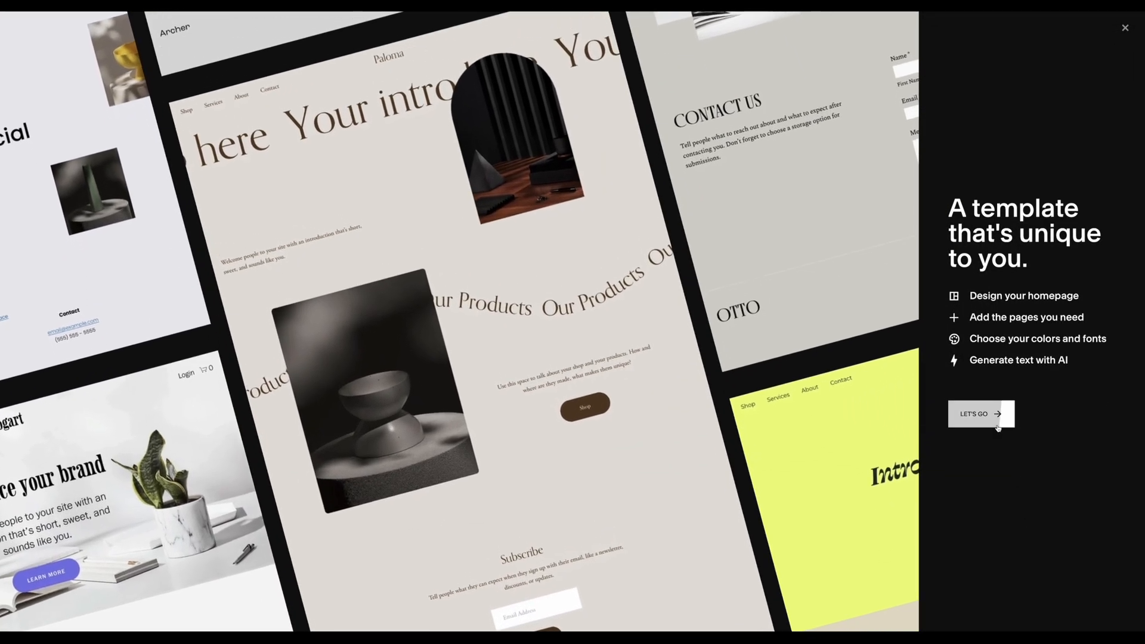
Start a Squarespace site from a template and choose the Informative writing style
click(980, 414)
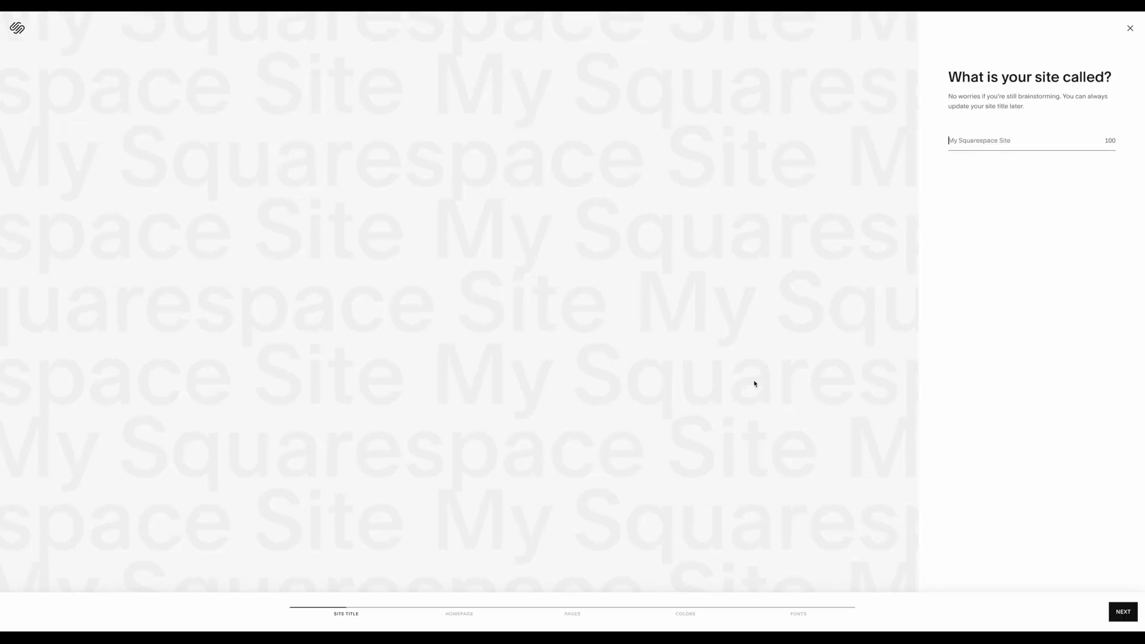
click(1122, 612)
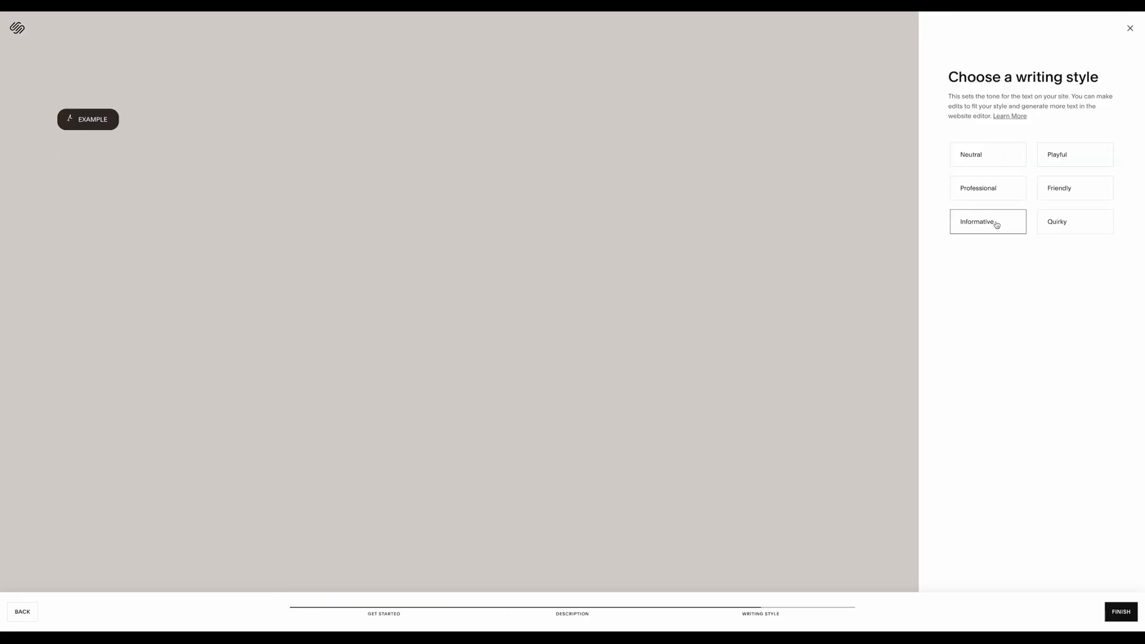
click(988, 222)
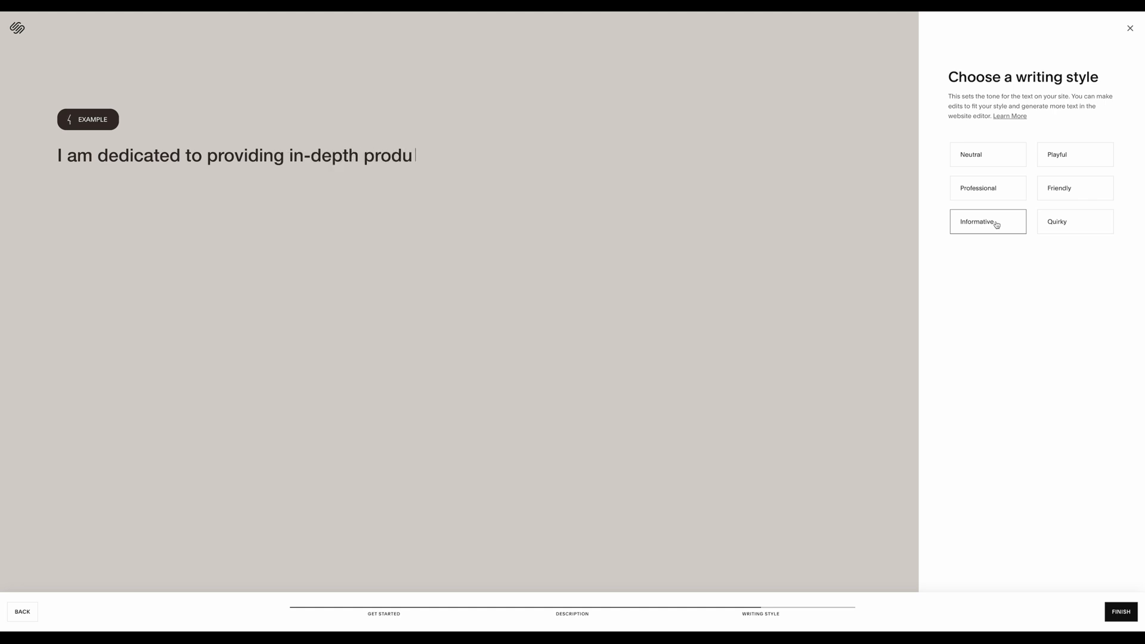
click(1121, 612)
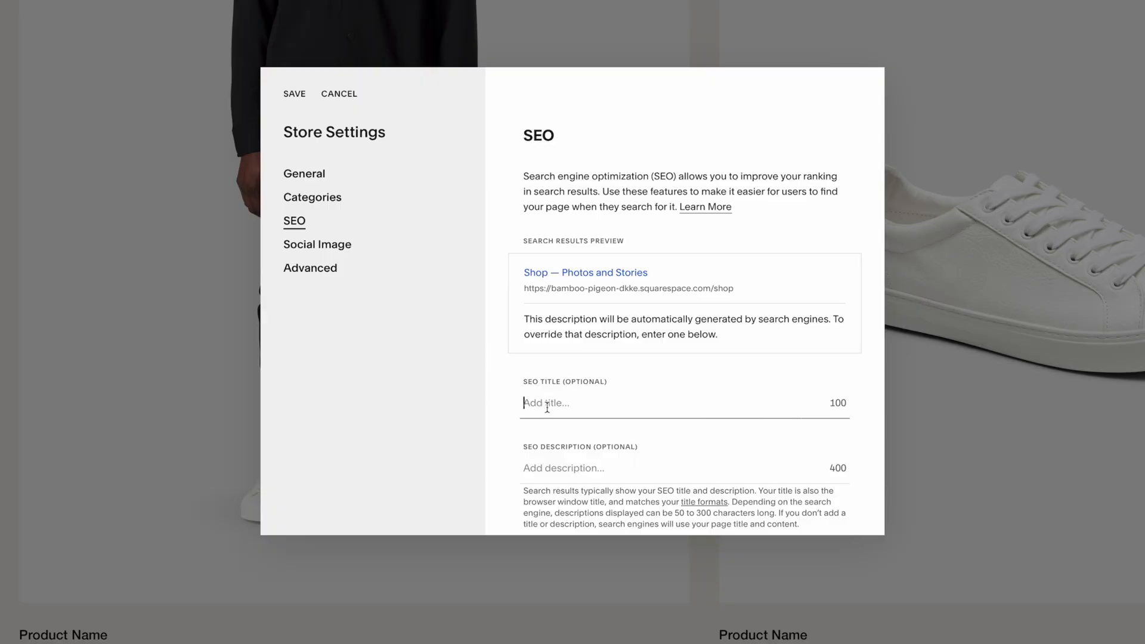
Enter 'Collect our' as the Shop page's SEO title
text(Collect our)
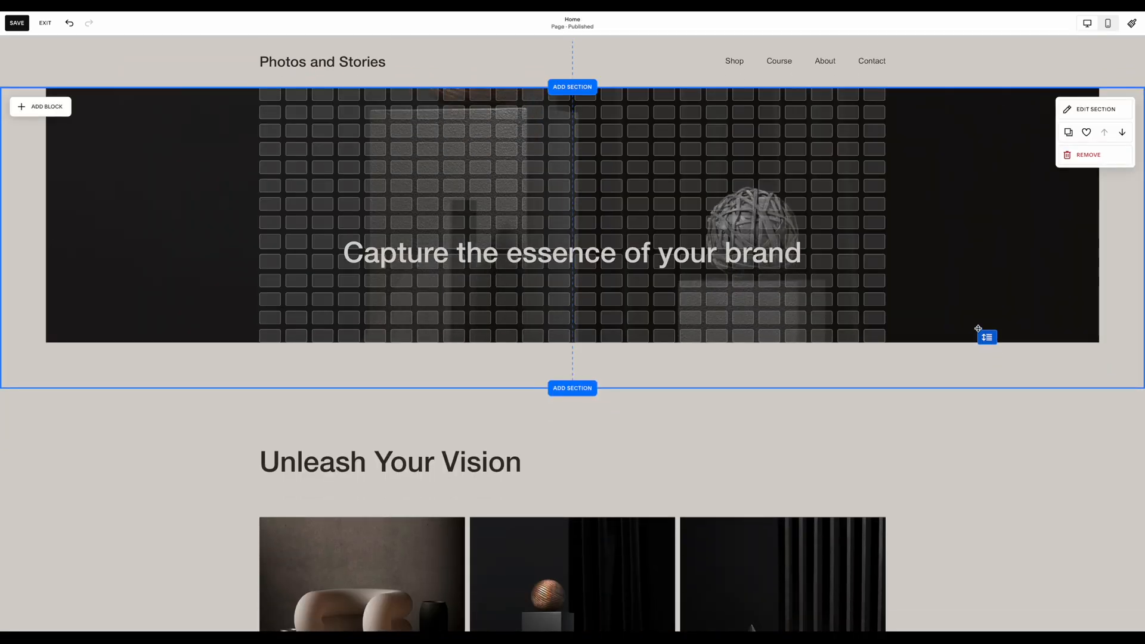
scroll(down, 3)
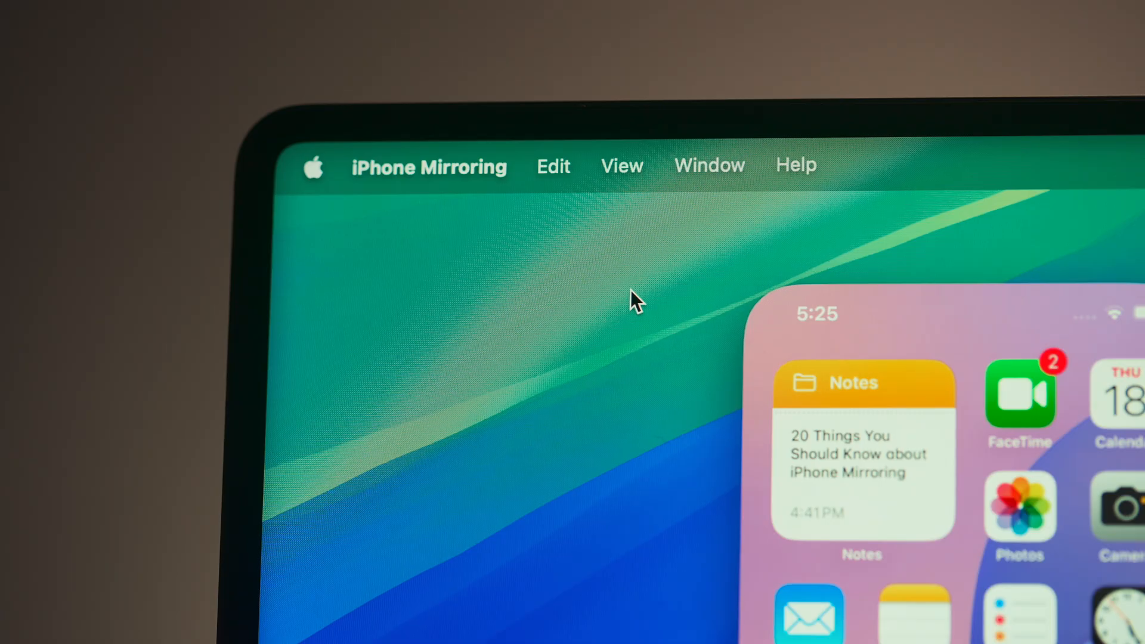
Return to the iPhone home screen and start the 1-second Clock timer
click(621, 166)
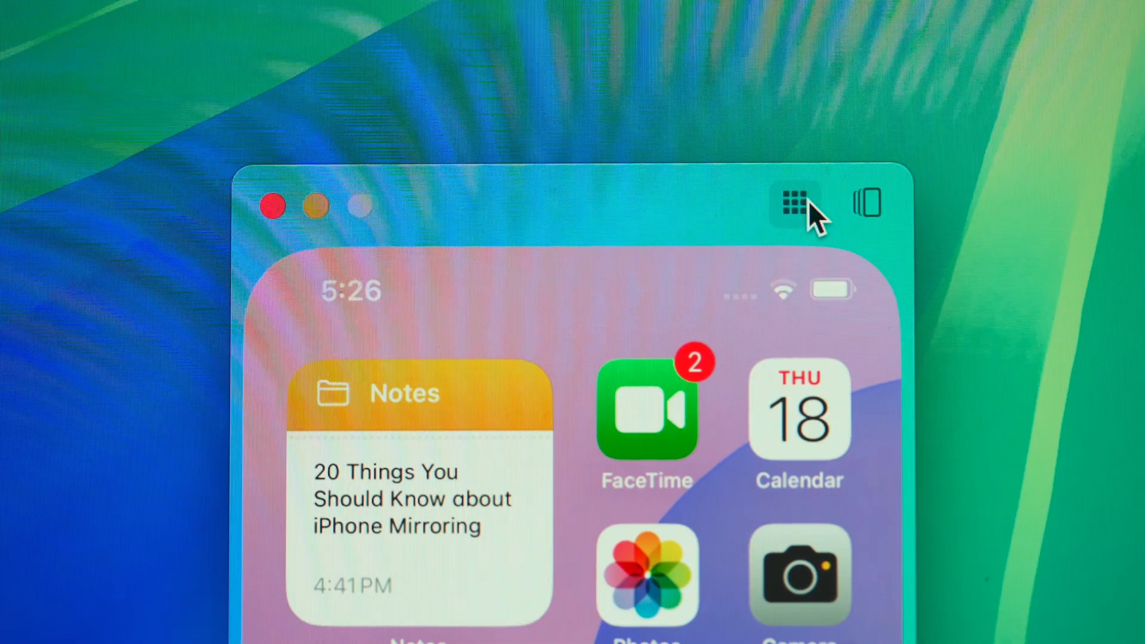
click(868, 205)
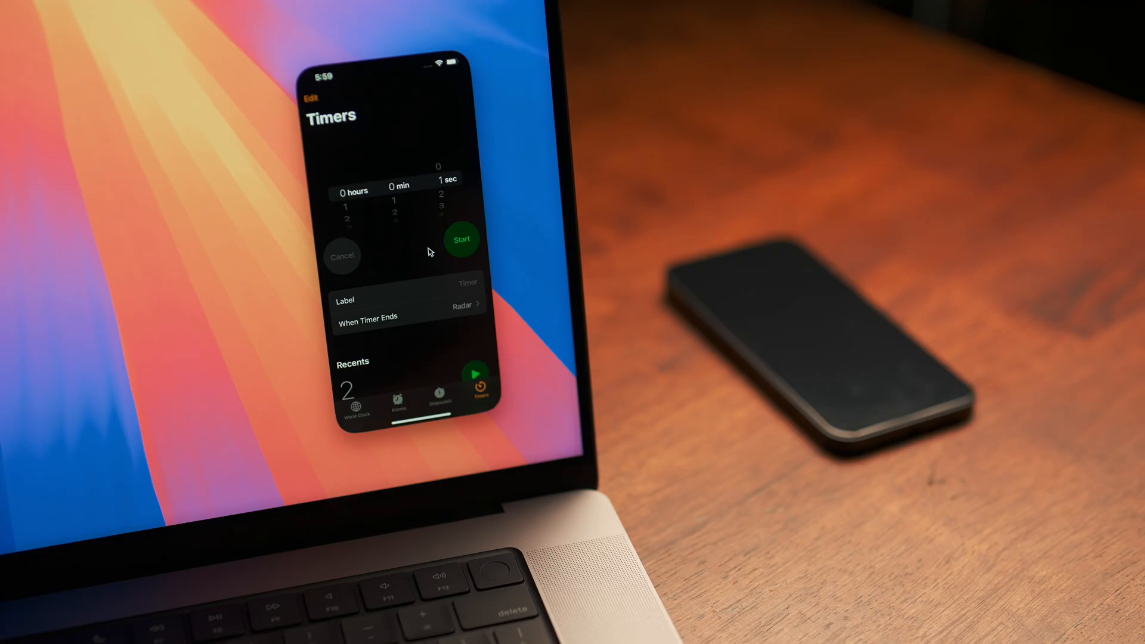
click(460, 238)
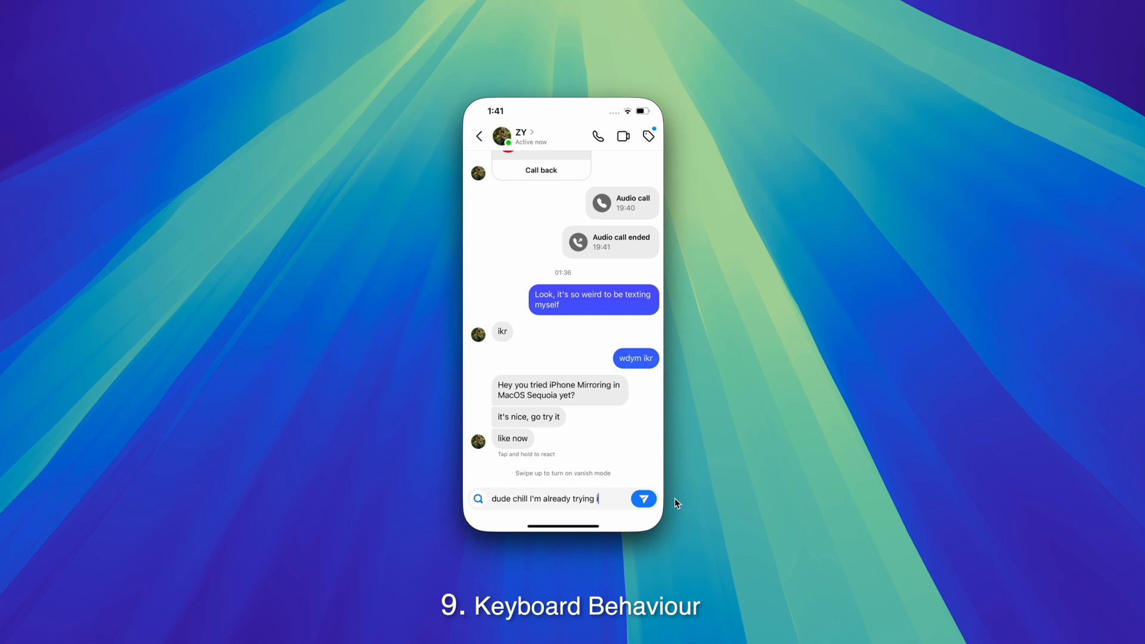
Send the chat reply 'dude chill I'm already trying' typed from the Mac keyboard
click(643, 499)
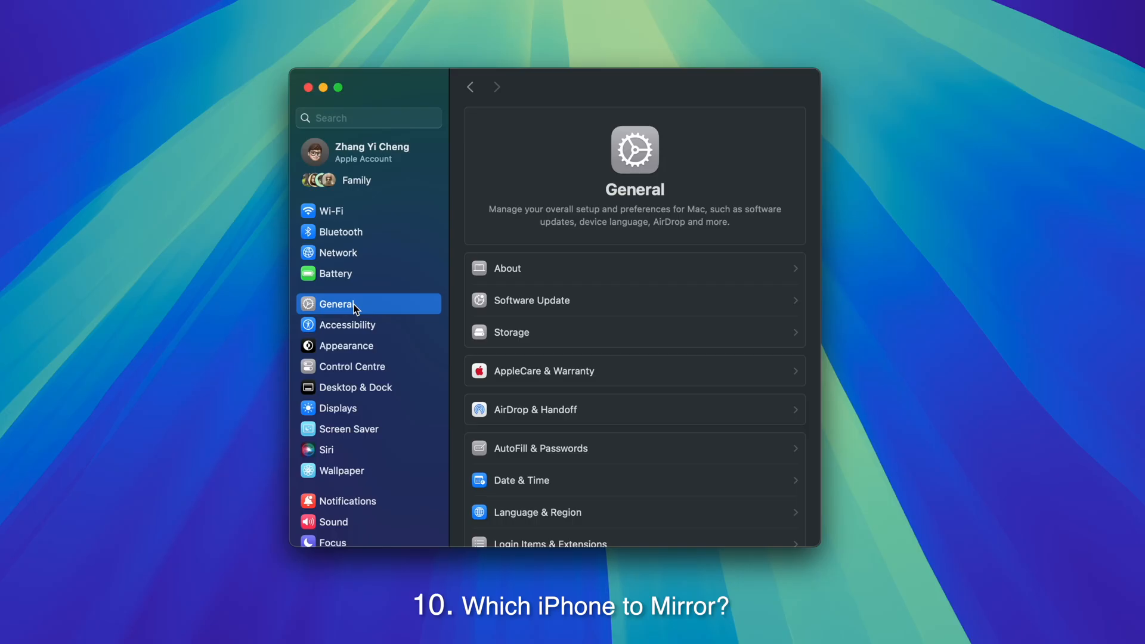
View the Desktop & Dock settings to find which iPhone is mirrored
click(356, 386)
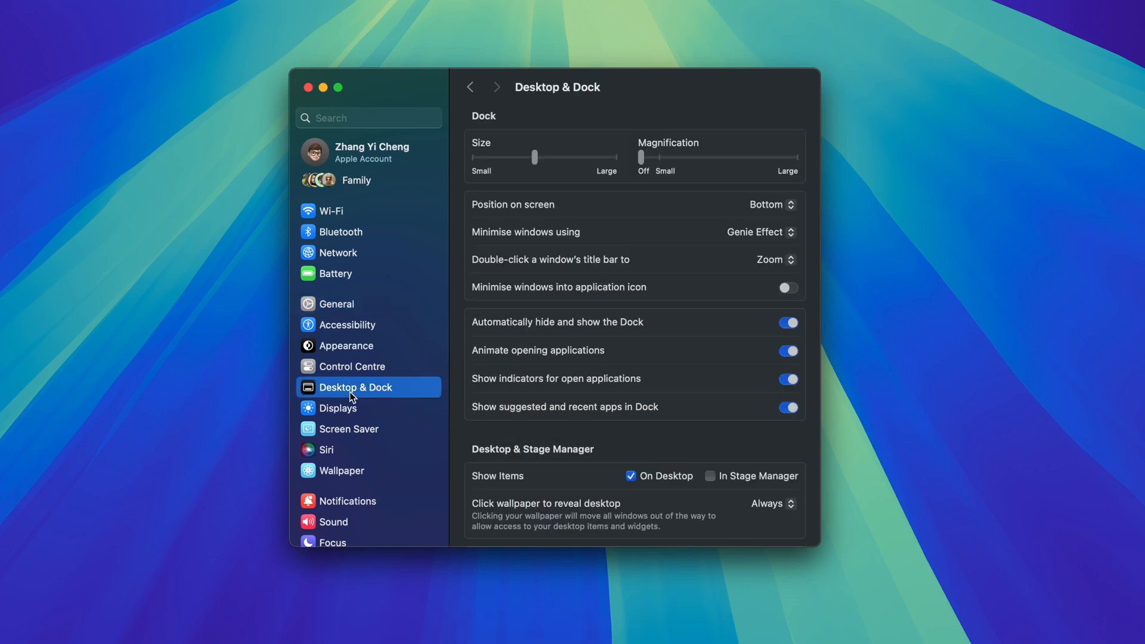
scroll(down, 3)
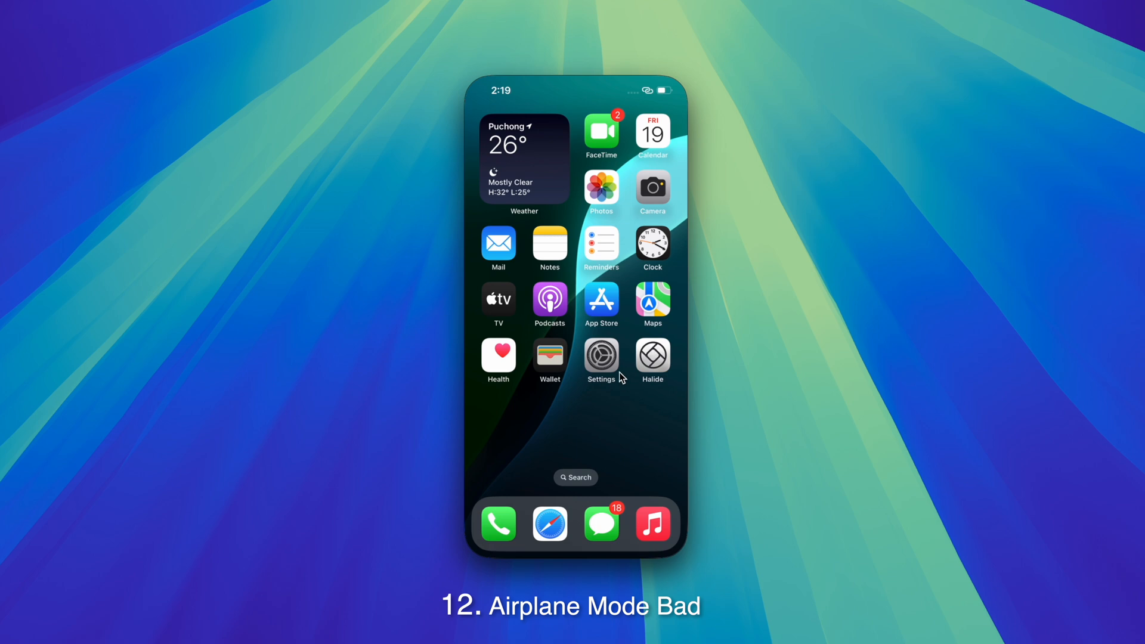
Launch the iPhone's Settings app to reach Airplane Mode
click(601, 355)
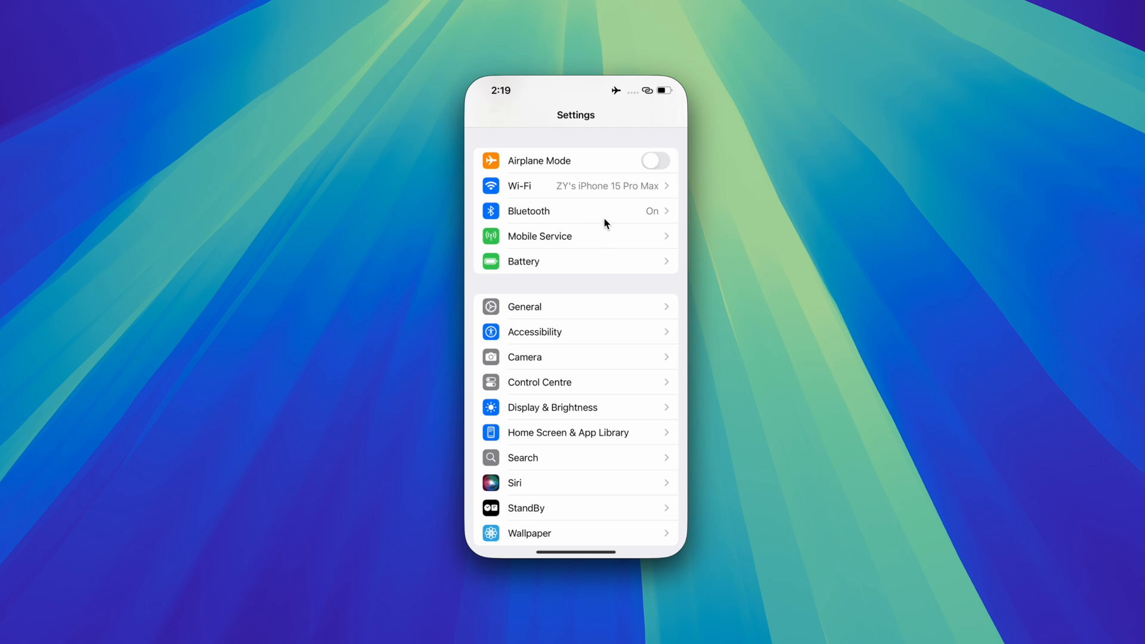
mouse_move(531, 347)
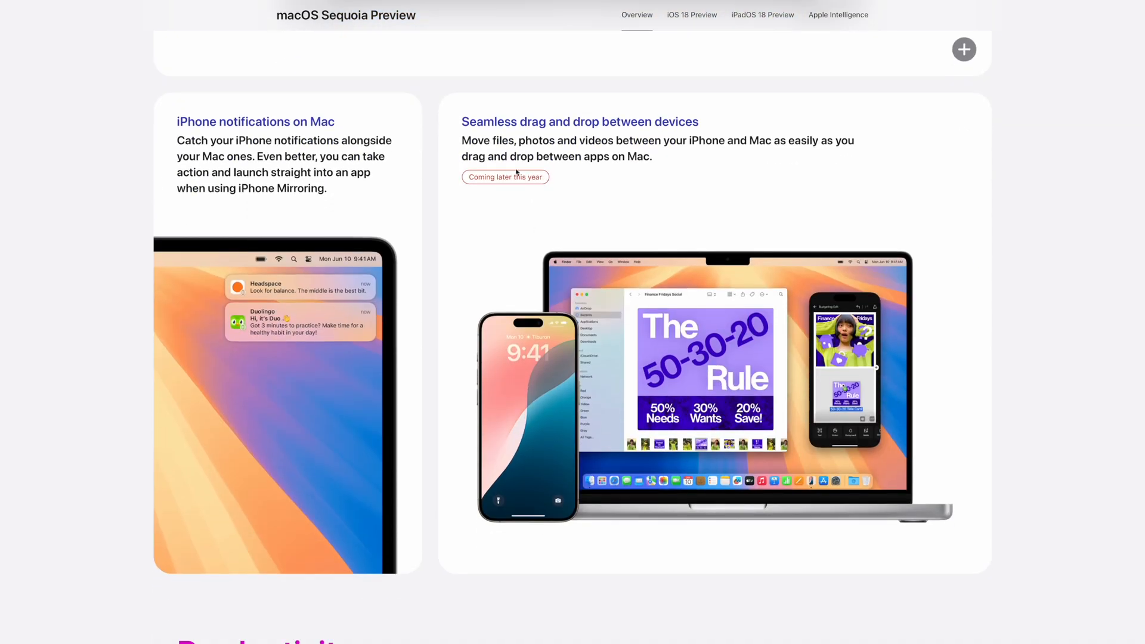
mouse_move(529, 195)
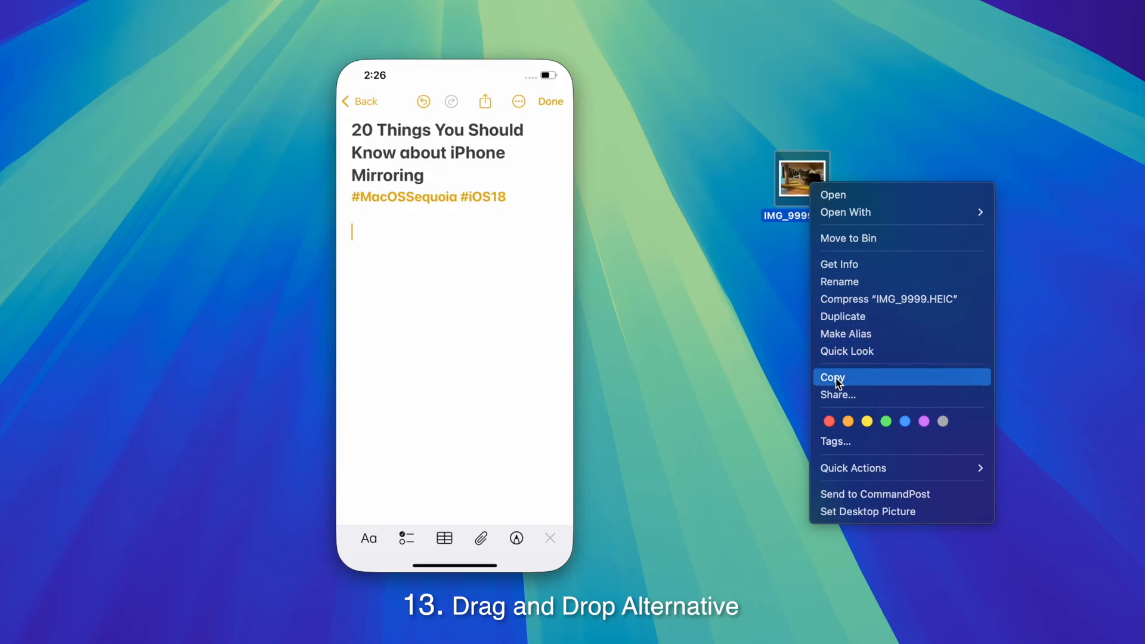
Copy IMG_9999.HEIC from the Mac desktop and paste it into the mirrored iPhone note
click(833, 377)
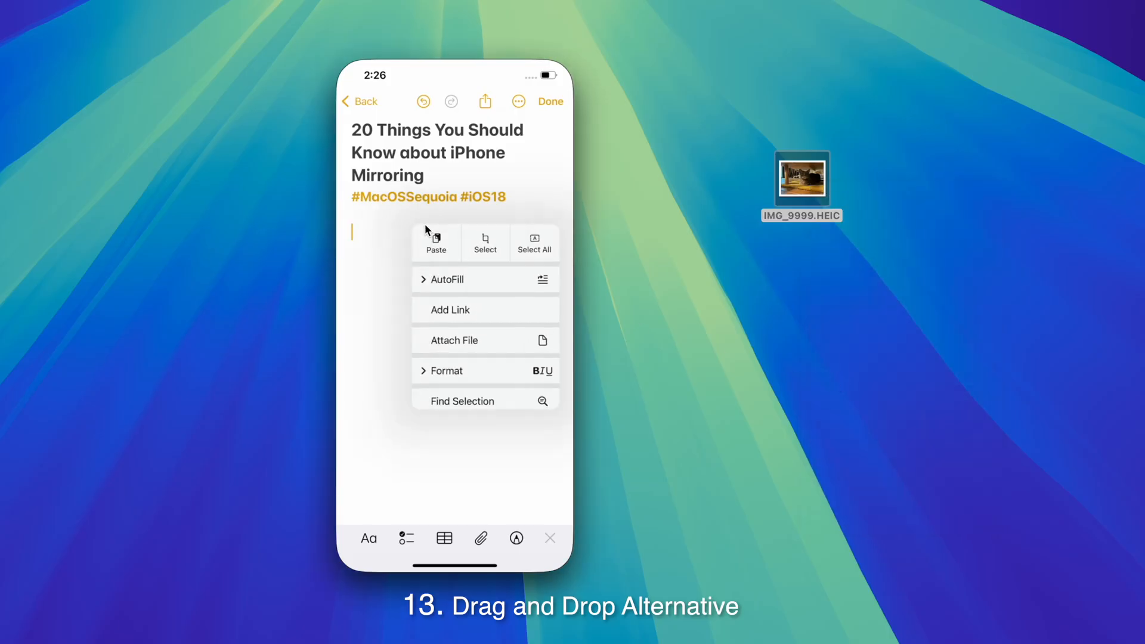
click(437, 243)
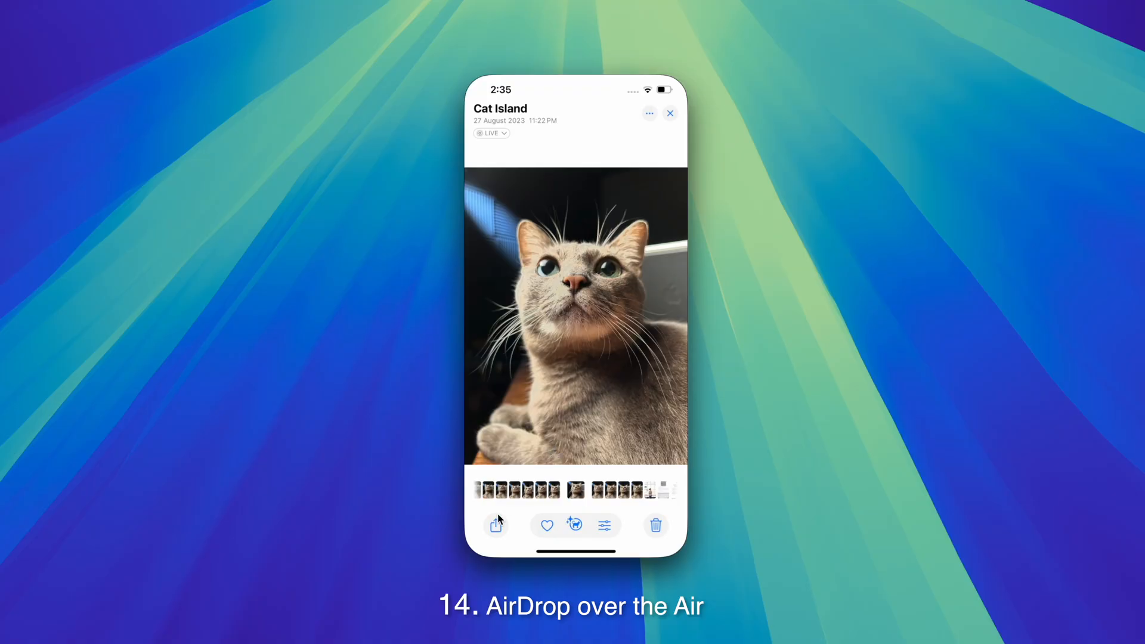
Share the Cat Island photo via AirDrop to the iPhone 15 Pro Max under My Devices
click(497, 525)
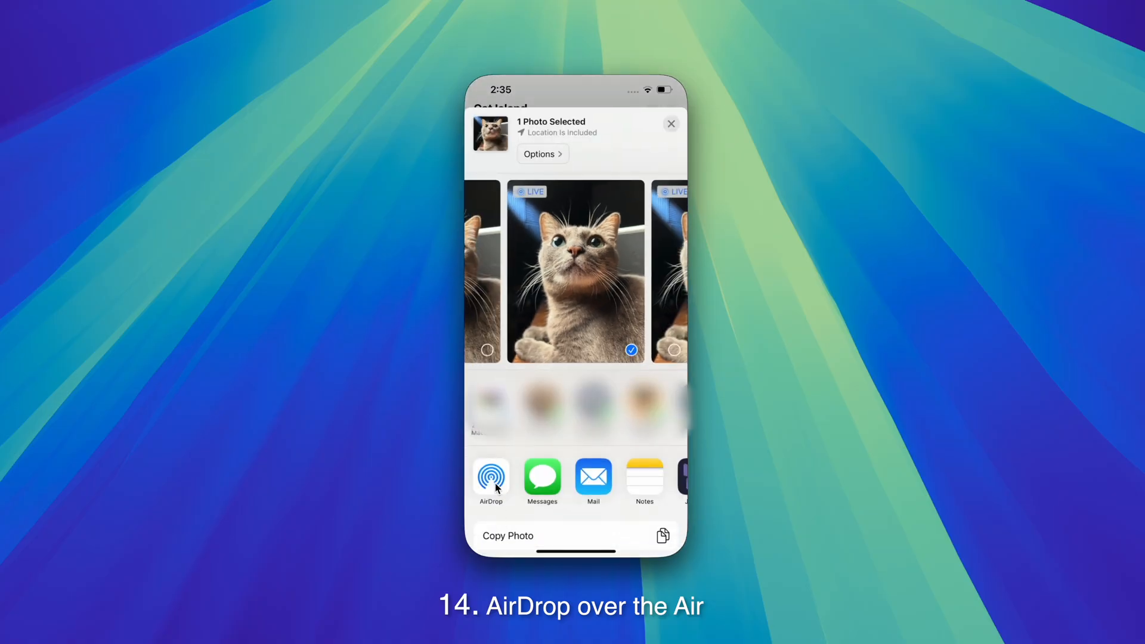
click(492, 477)
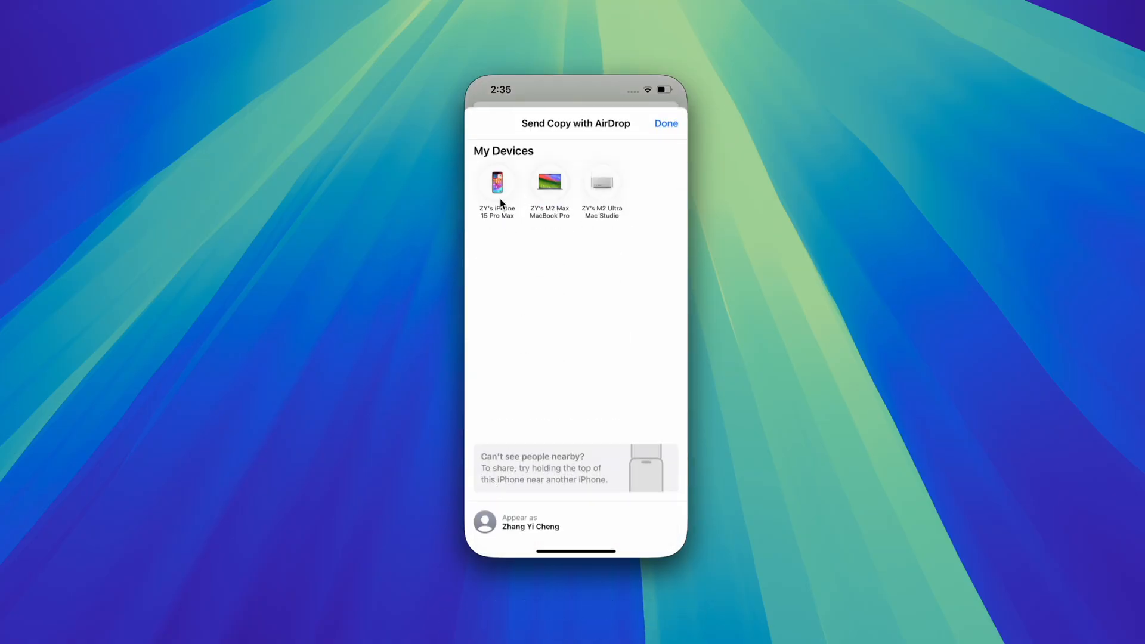
click(496, 180)
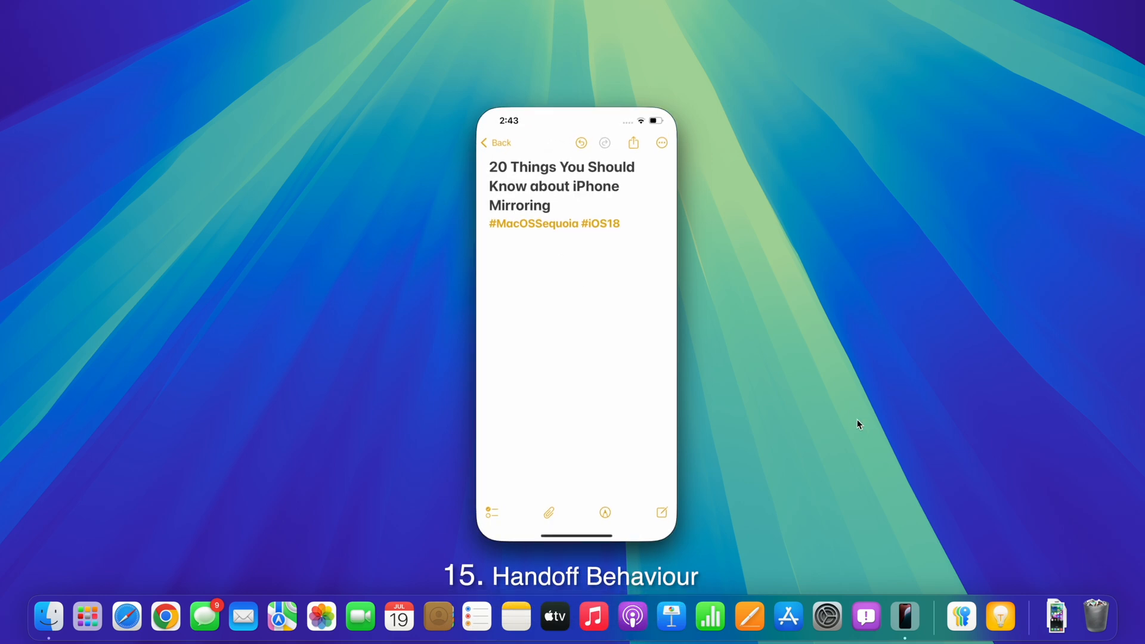
mouse_move(904, 617)
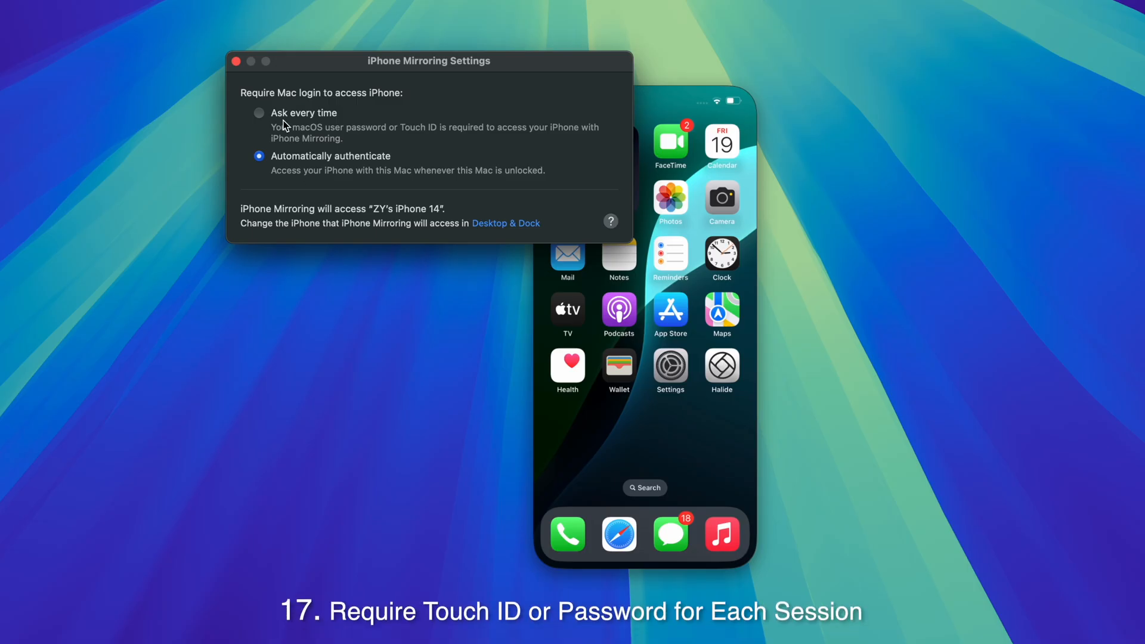
Select 'Ask every time' so each mirroring session needs the Mac password or Touch ID
click(258, 112)
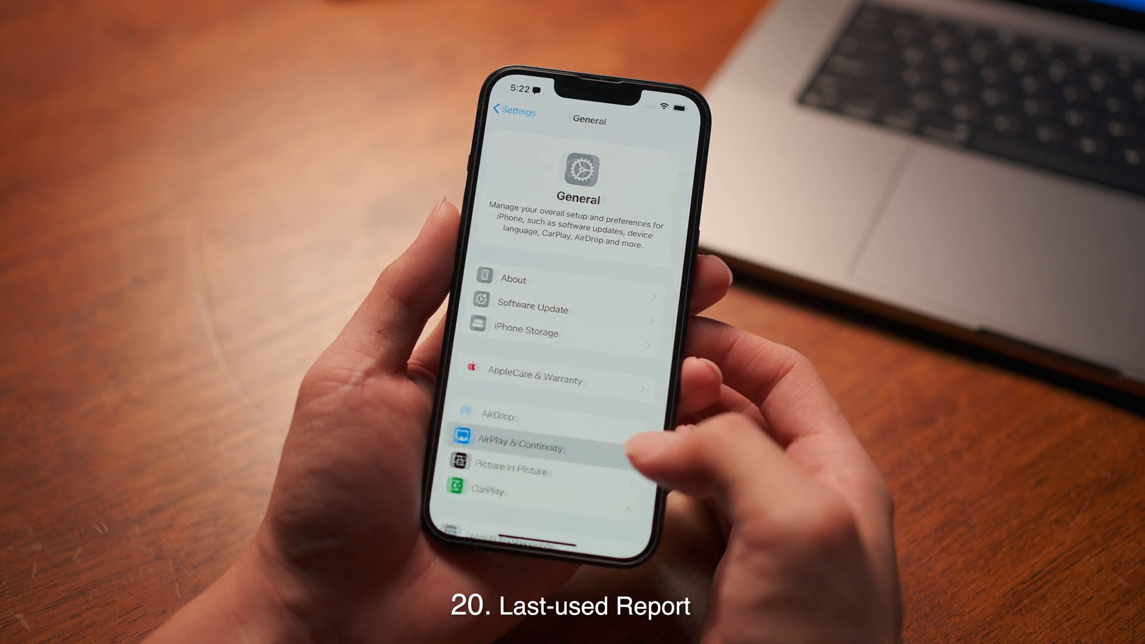
Go into AirPlay & Continuity in the iPhone's General settings to reach iPhone Mirroring
click(524, 446)
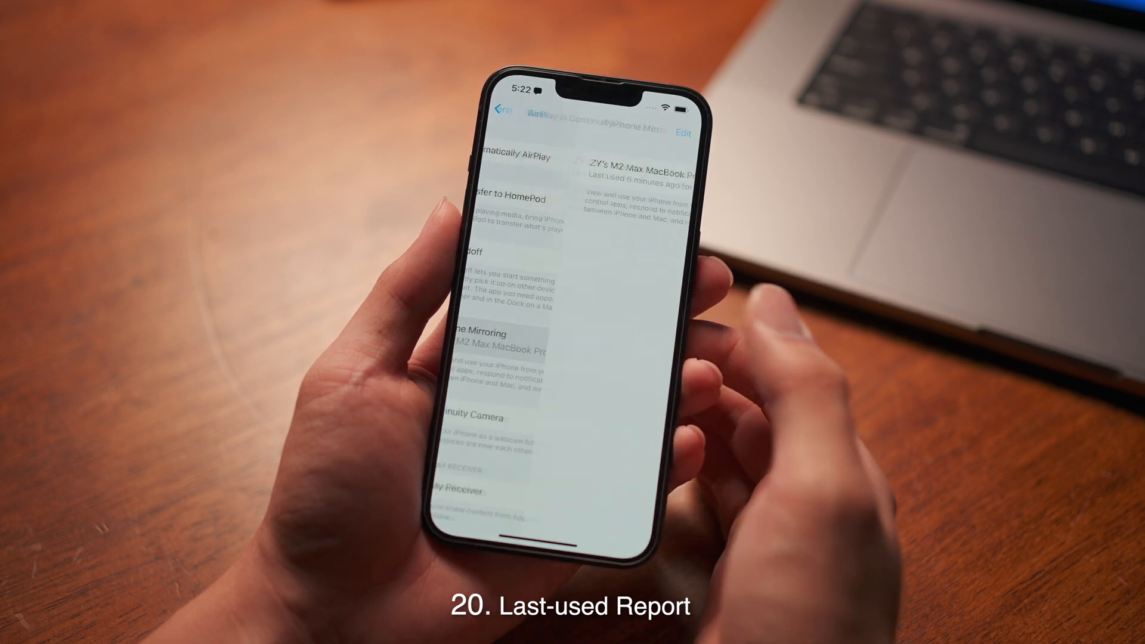